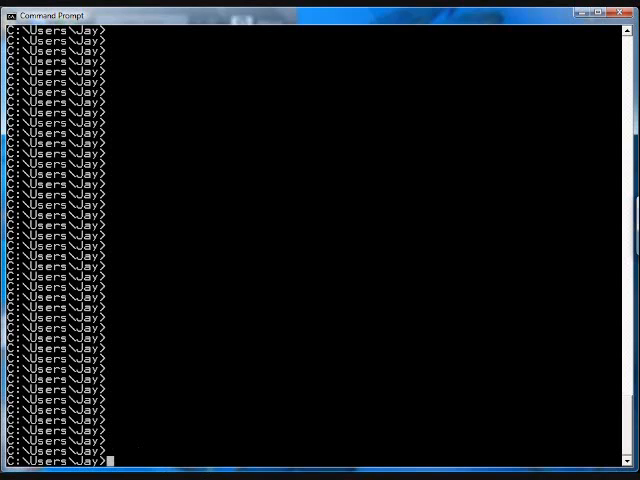
mouse_move(210, 338)
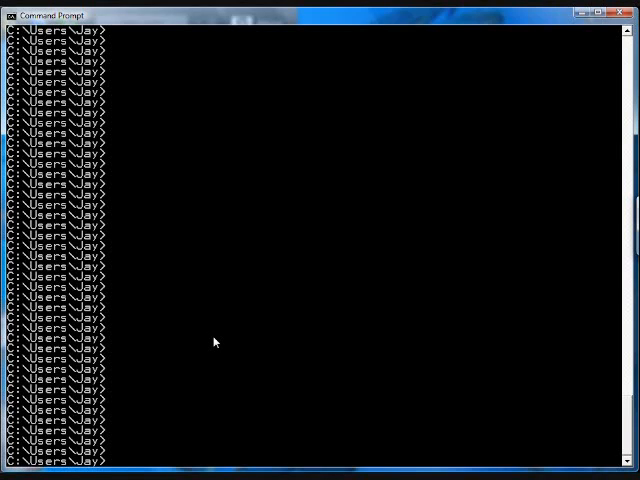
- Launch the CPAN module shell with perl -MCPAN -e shell
text(p)
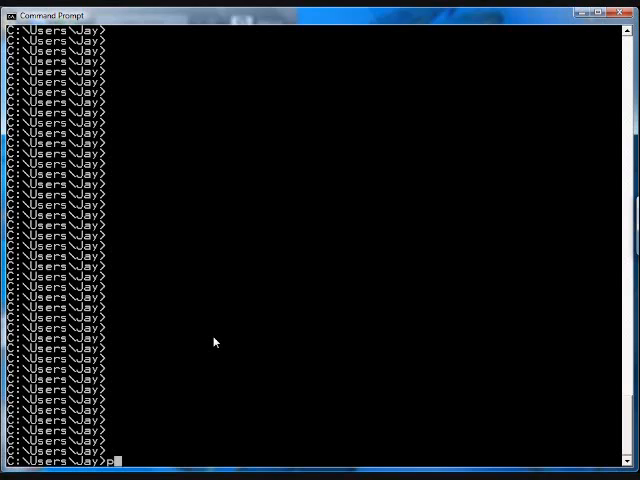
text(erl -MC)
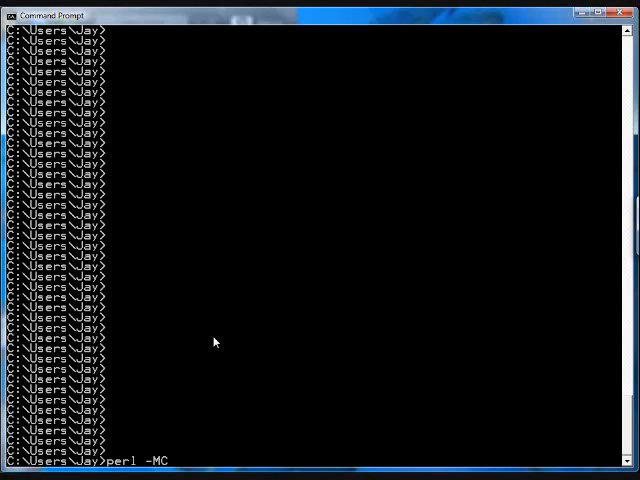
text(PAN -e shell)
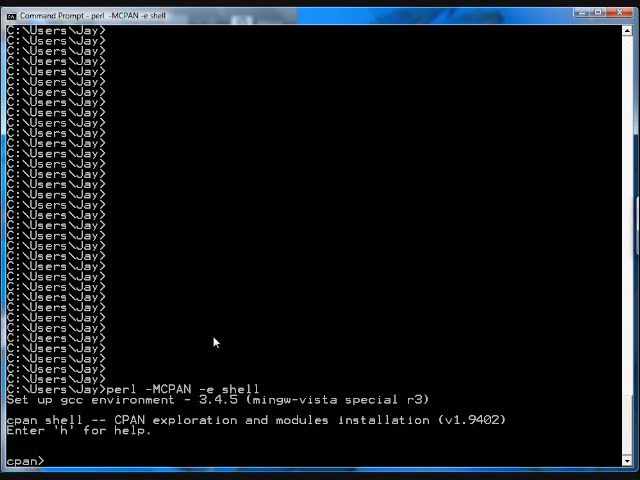
- Abandon the half-typed install DBD::SQLite line and quit back to the Windows prompt
text(insta)
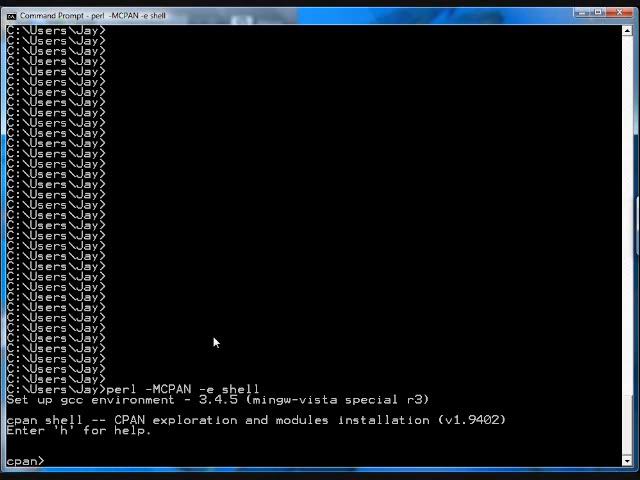
text(insst)
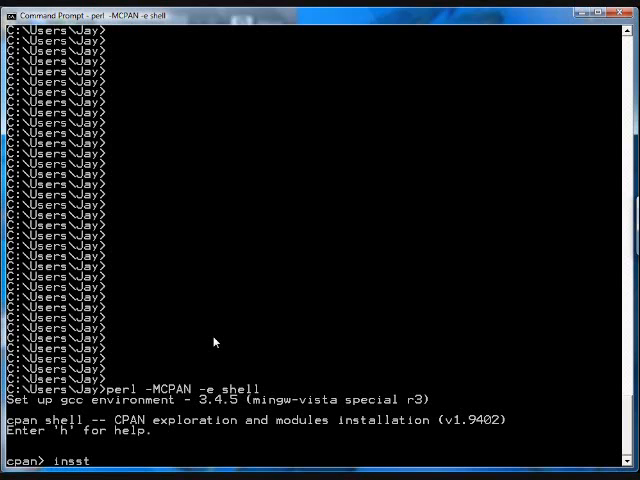
text(install DBD)
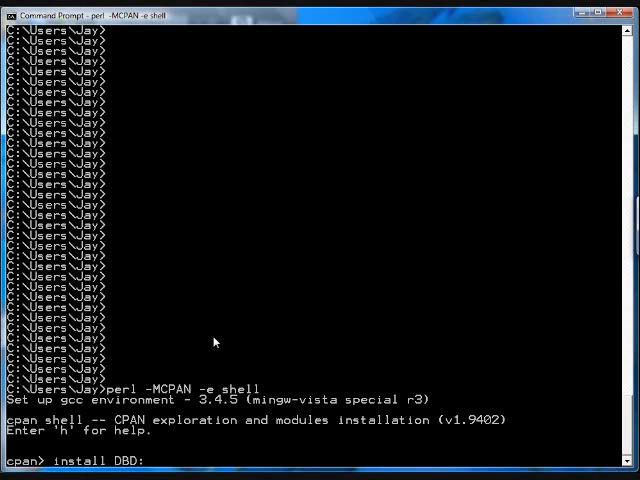
text(:SQ)
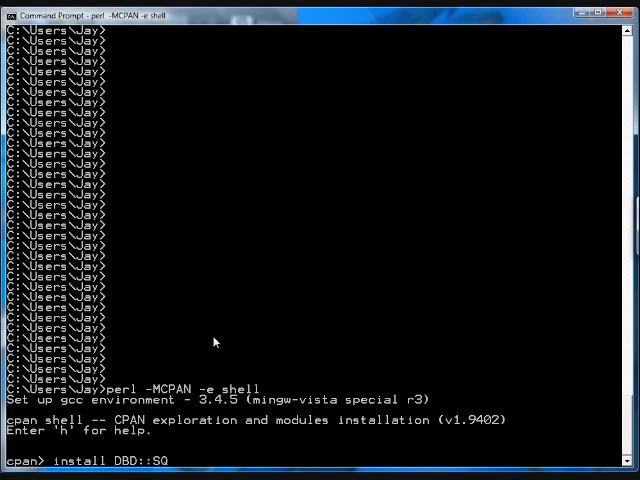
text(Lite)
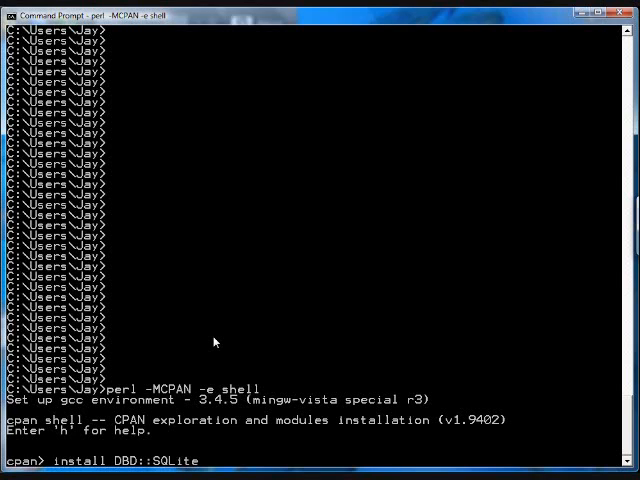
key(Backspace)
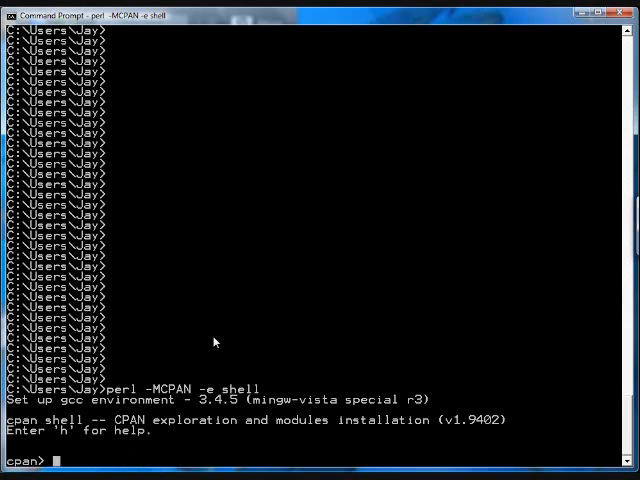
text(quit)
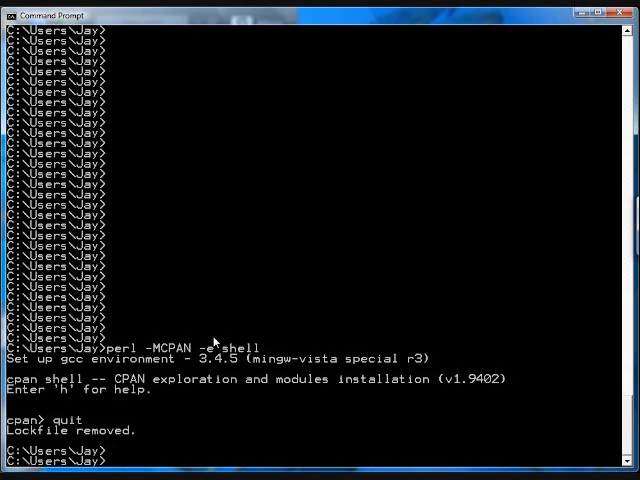
- Start the Perl debugger with perl -d -e 1 and enter use DBI; at DB<1>
text(perl -d -)
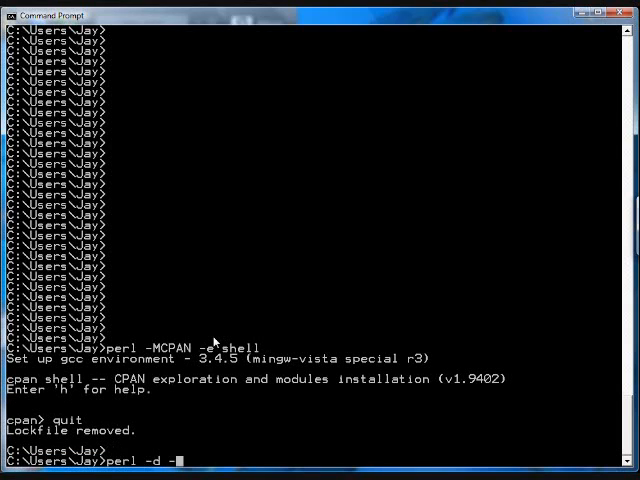
text(e 1)
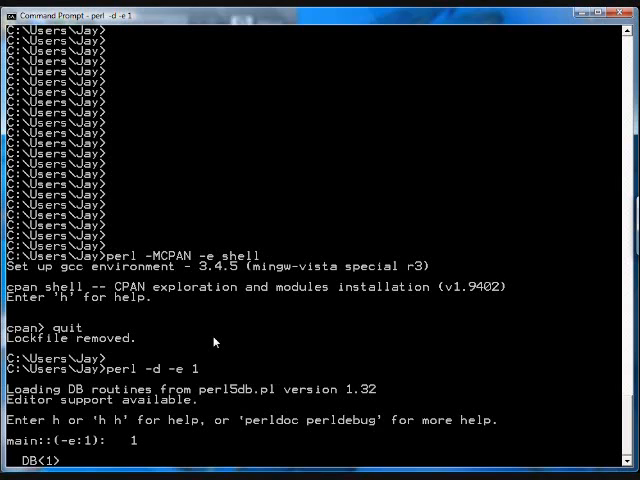
text(use)
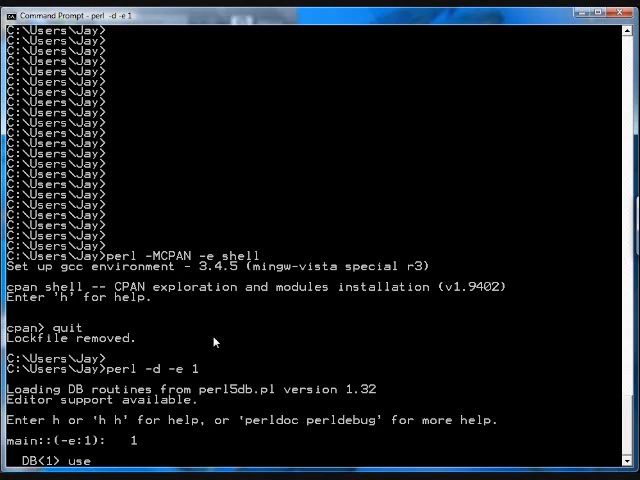
text(DBI;)
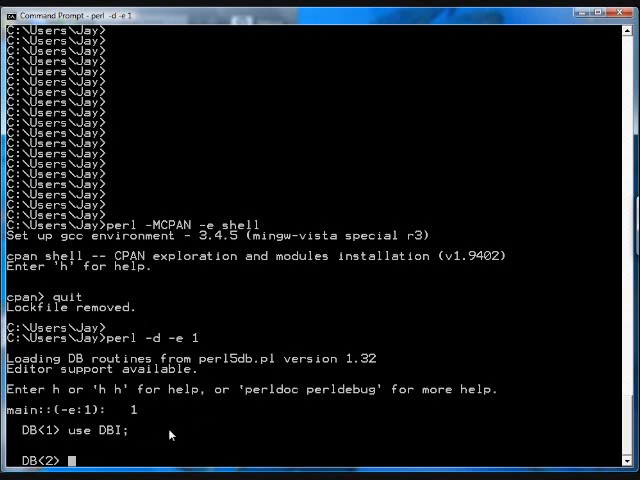
- Enter print "$dbh" at DB<2>, typing and erasing connect, do, selectall_arrayref and disconnect drafts
text(print "$dbh)
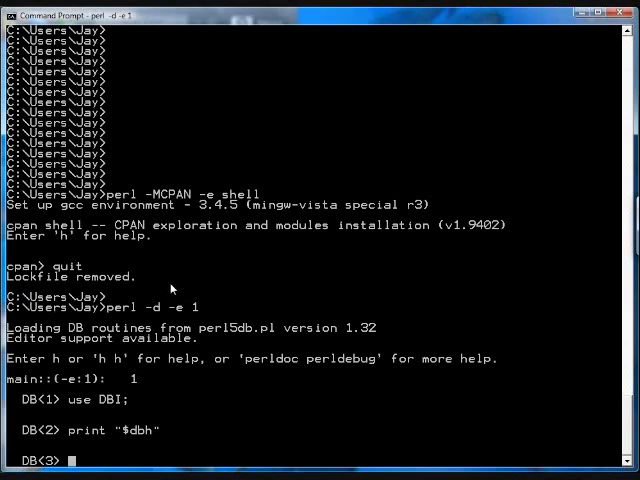
text(connect)
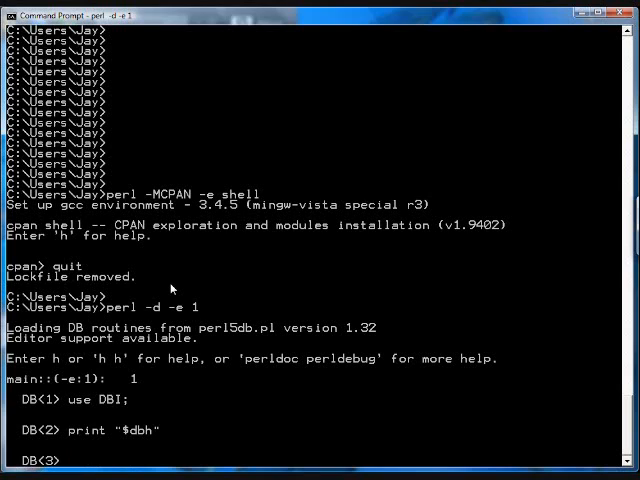
text(do)
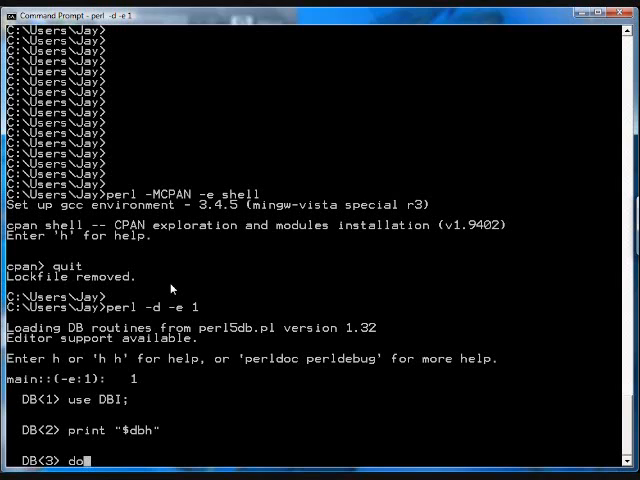
key(Backspace)
text(selectall)
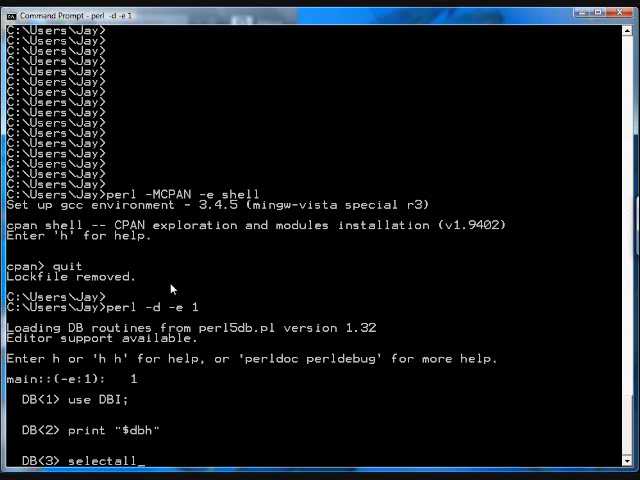
text(_arrayref)
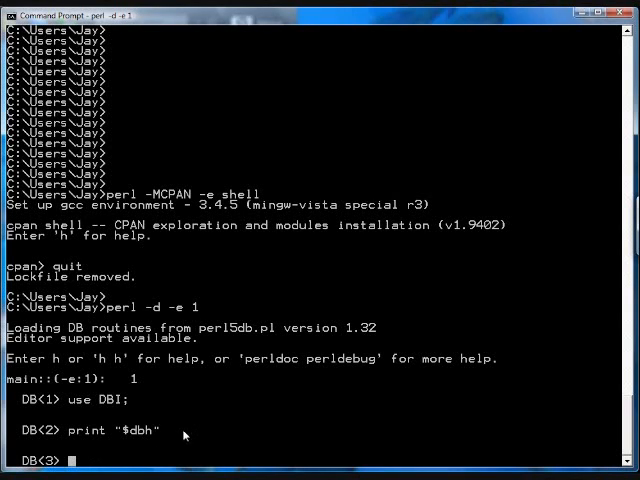
text(disconnect)
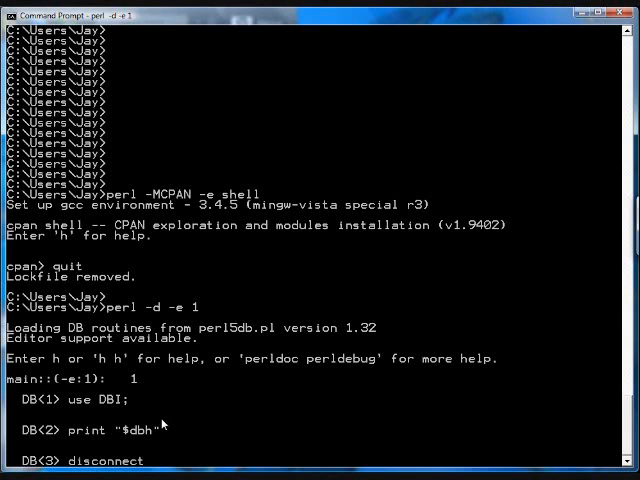
key(Backspace)
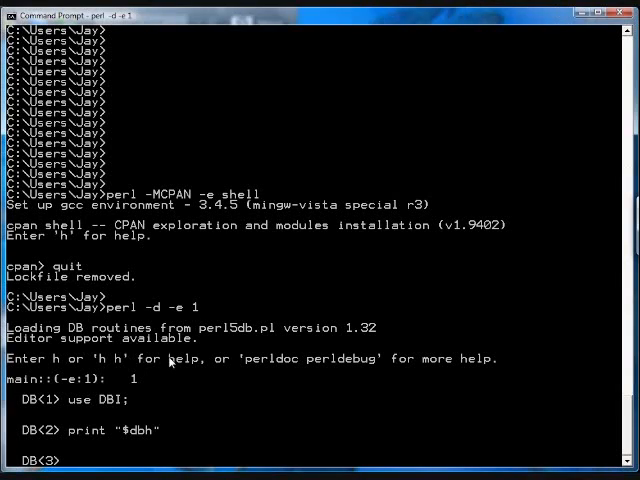
- Begin the assignment $dbh = DBI->connect at the debugger prompt
text($)
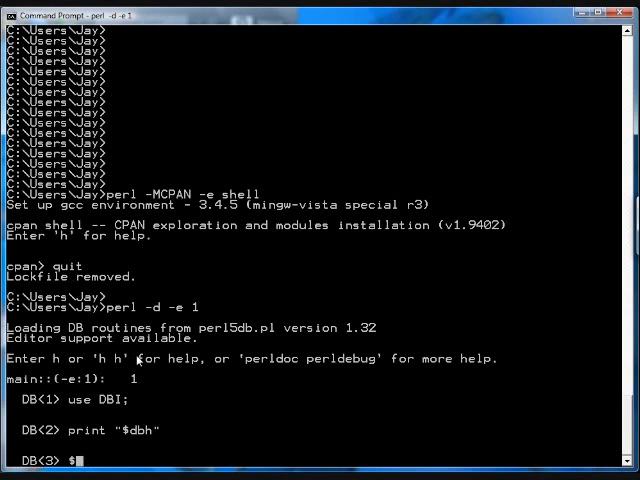
text(dbh)
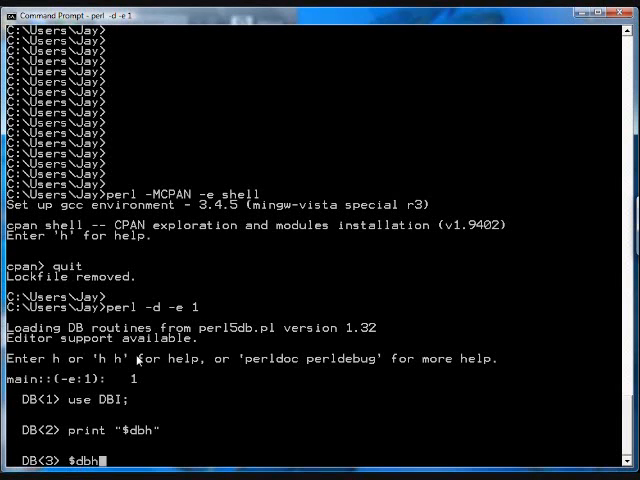
text(->)
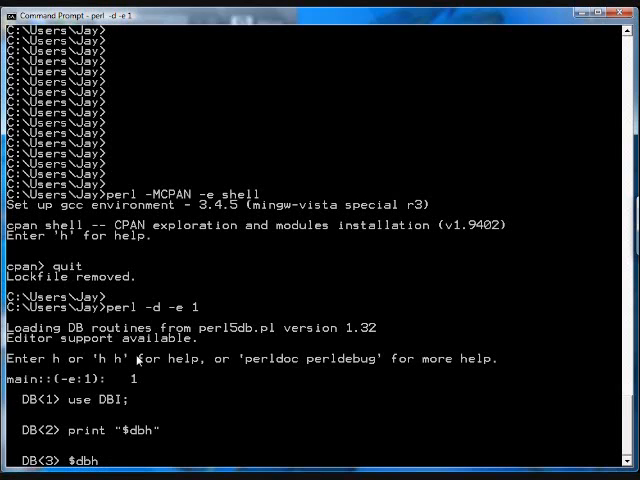
text(=)
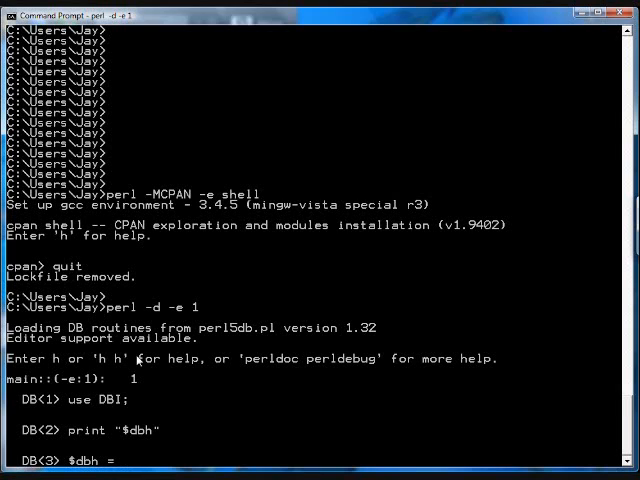
text(DBI)
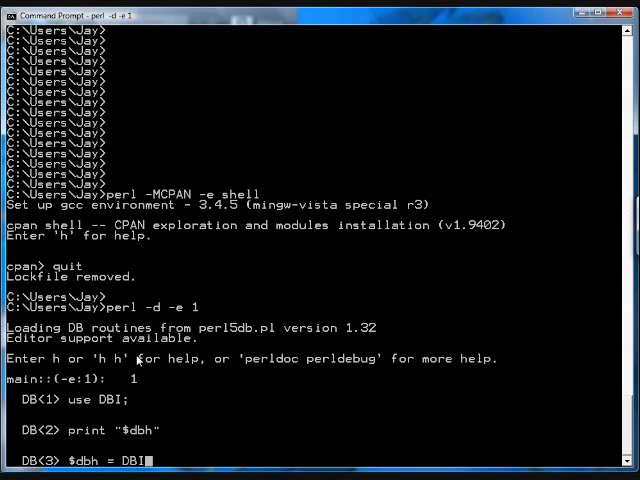
text(->connect(")
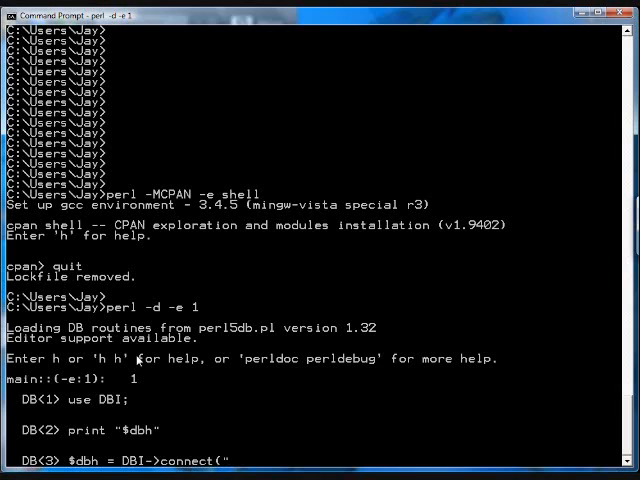
- Connect to dbi:SQLite:perlsqlite.db with a die "Cannot connect" fallback, then print $dbh
text(dbi)
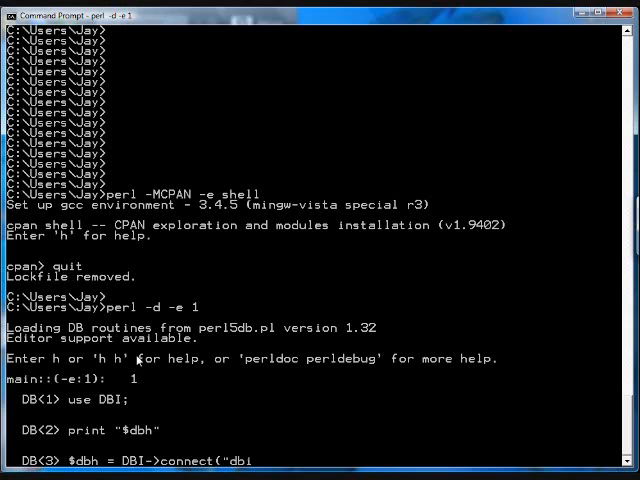
text(:SQL)
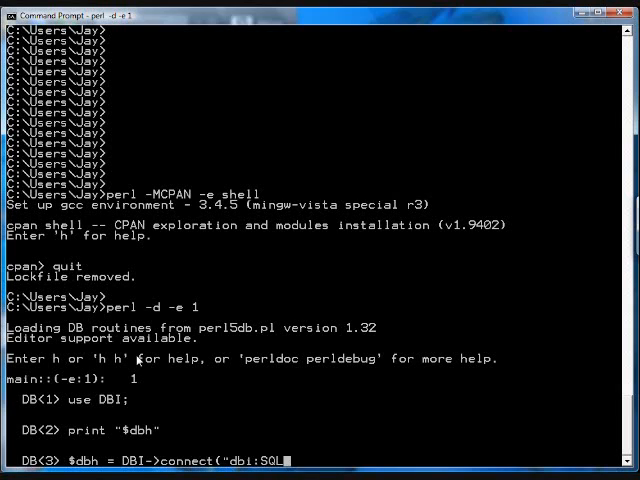
text(ite:)
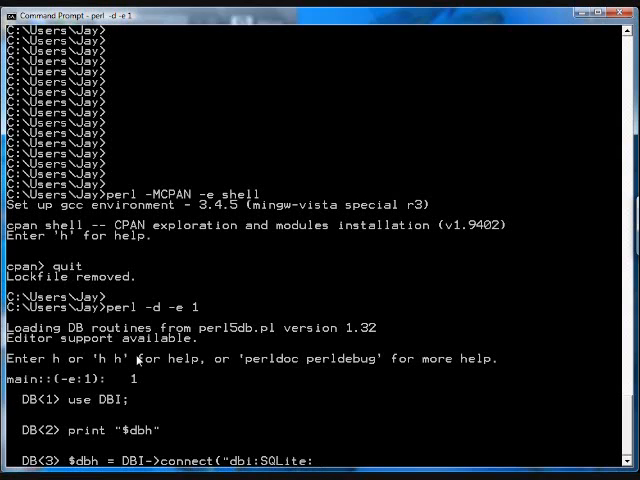
text(:perl)
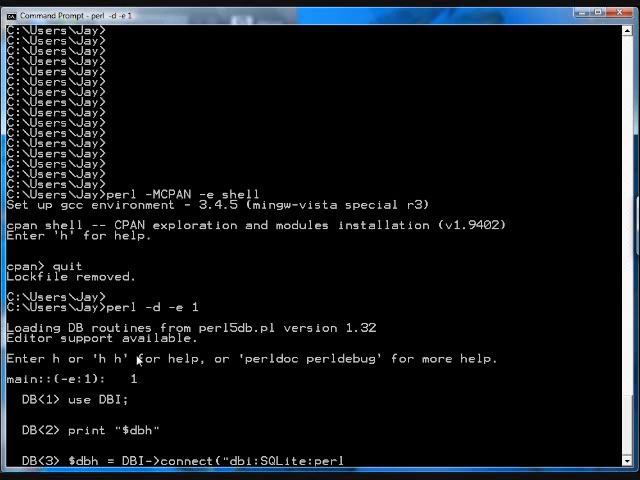
text(sqlite.e)
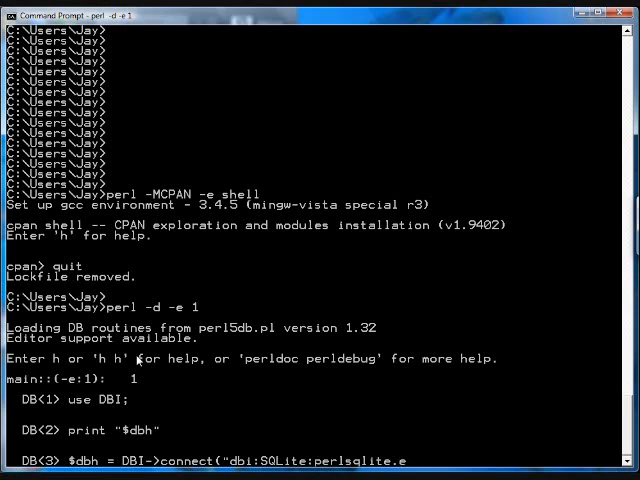
text(b)
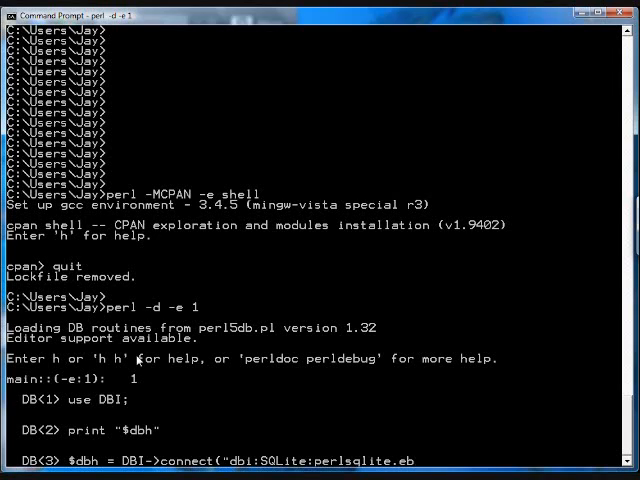
text(db")
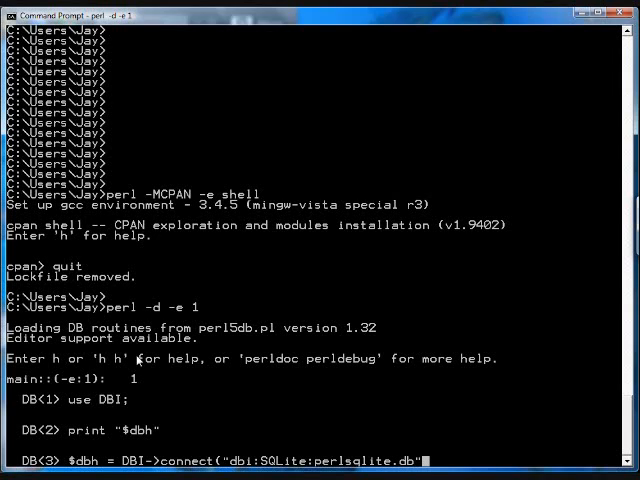
text() ||)
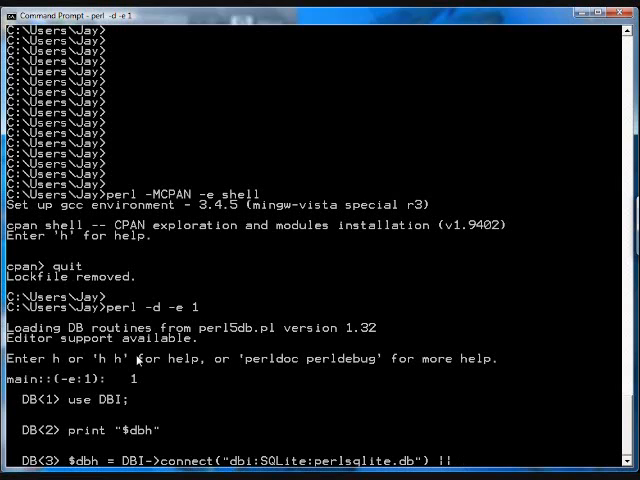
text(die)
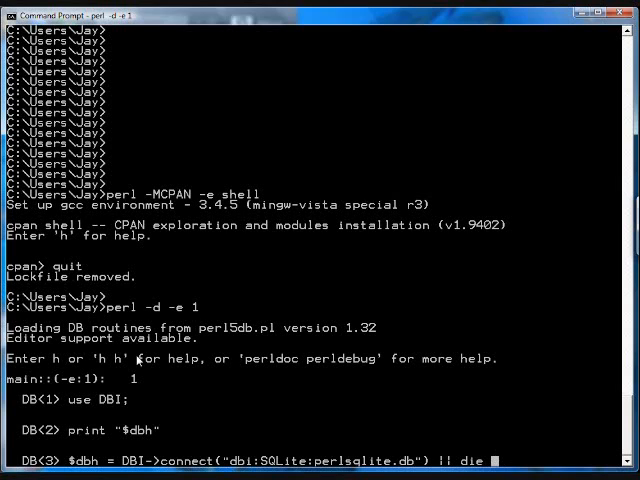
text(Cannot connect)
text($dbh)
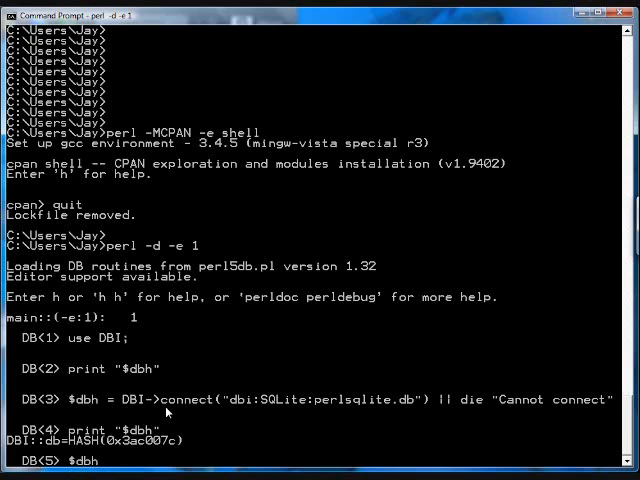
- Run $dbh->do("create table test (id integer, name text)"); at DB<5>
text(->)
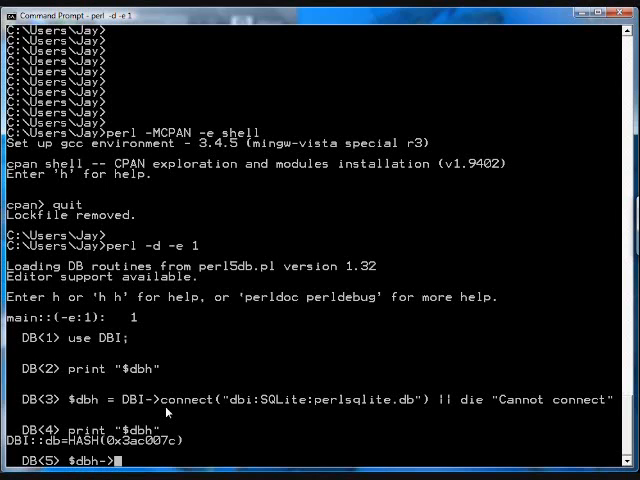
text(do(""))
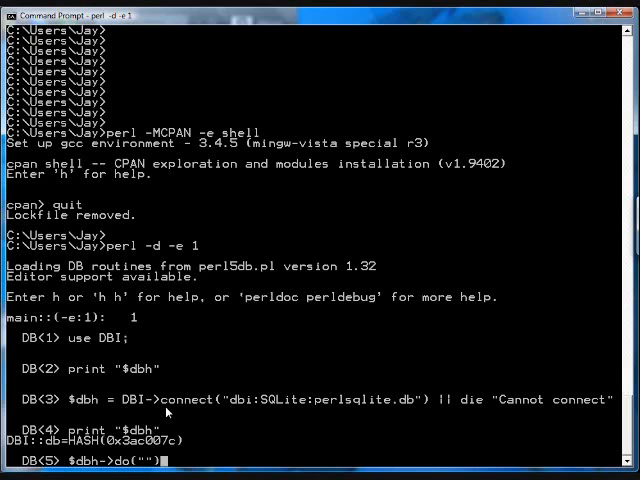
text(;)
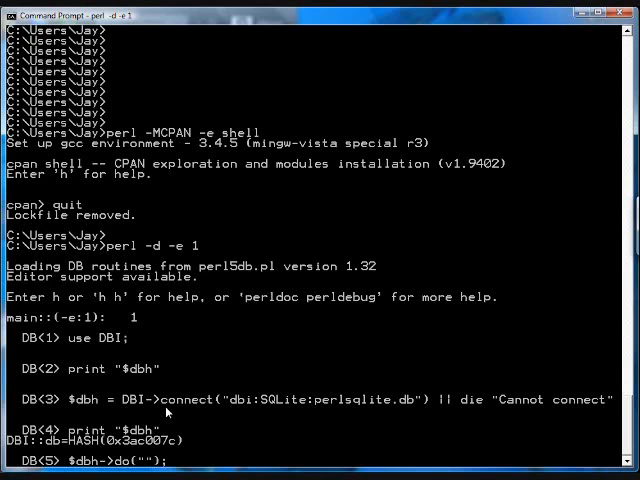
text(create)
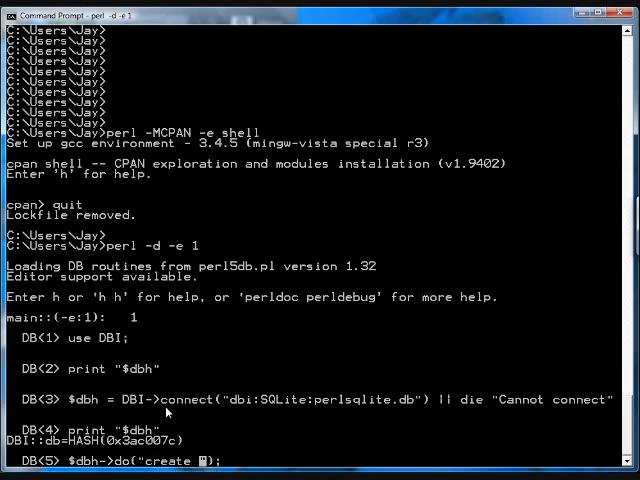
text(table test (id integer, name text)
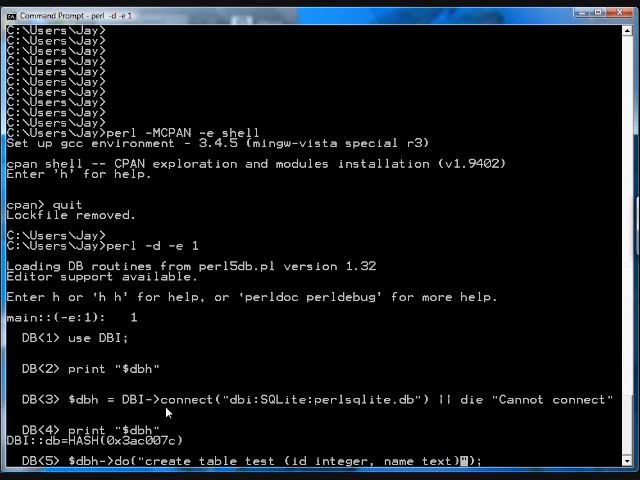
key(enter)
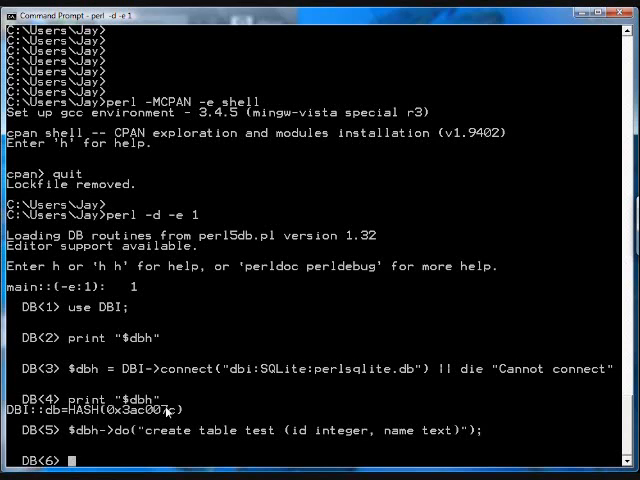
- Insert rows (1, 'Jay') and (2, 'Kay') into test via $dbh->do, recalling and editing the command
text($dbh->do)
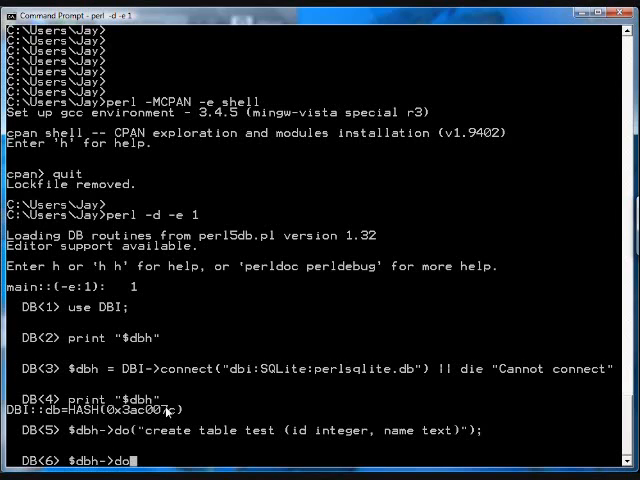
text(("");)
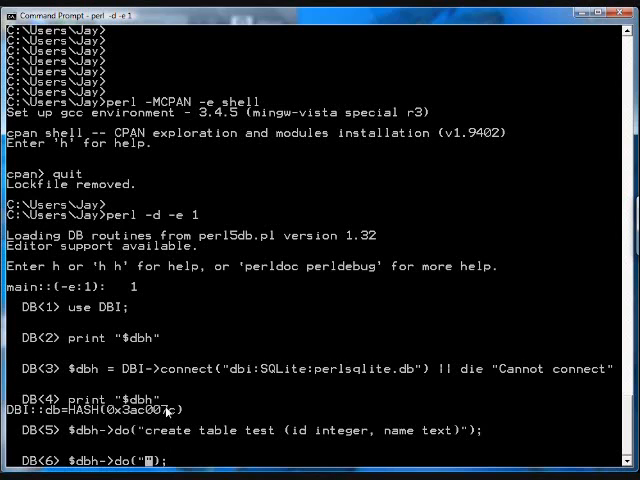
text(insert into test)
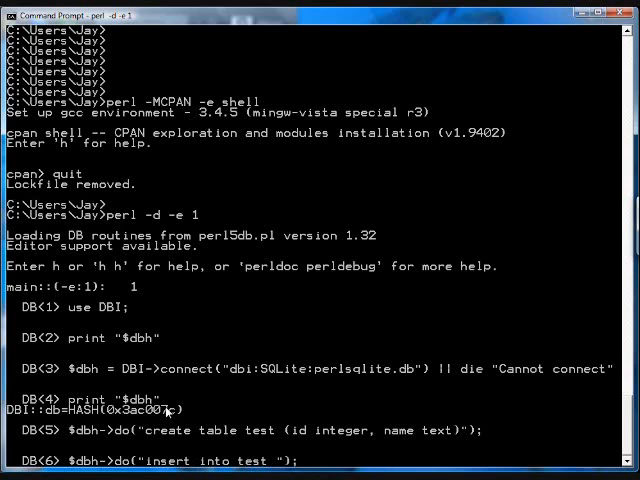
text(values (")
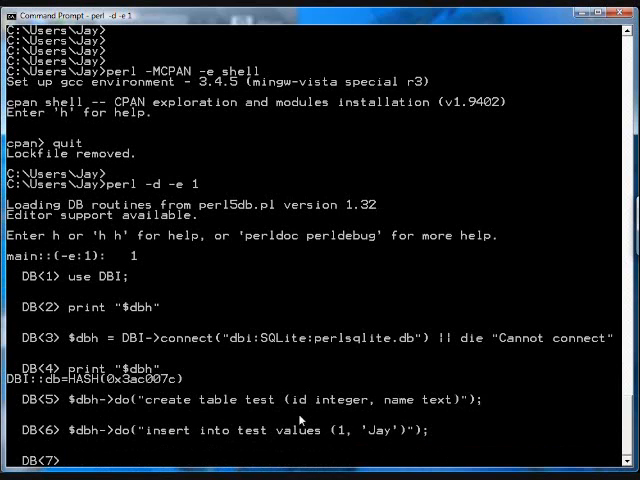
text($dbh->do("insert into test values (1, 'Jay')");)
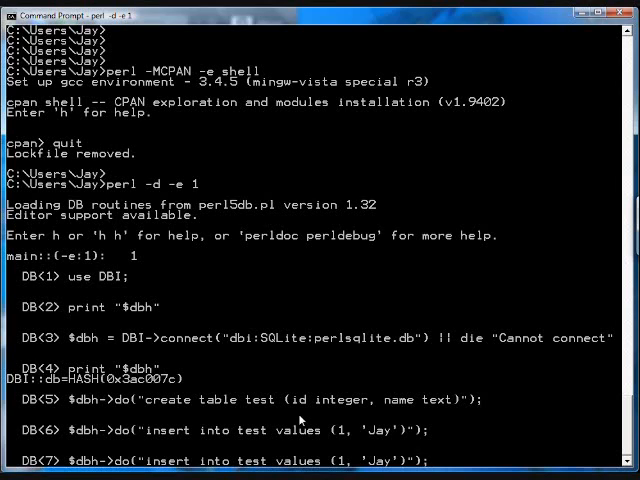
text(2)
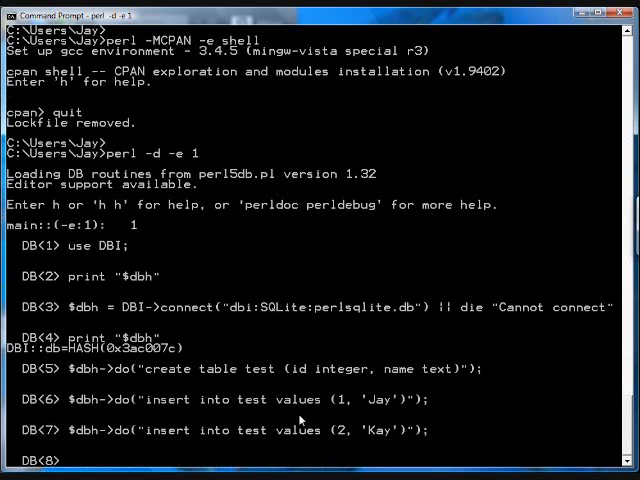
text($dbh->do("insert into test values (2, 'Kay')");)
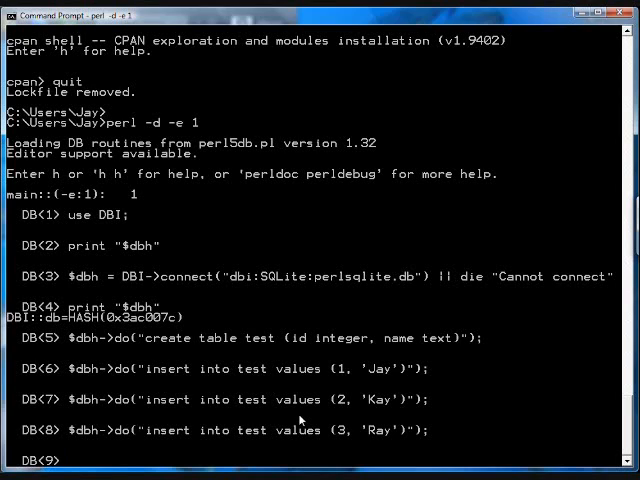
- Recall the (3, 'Ray') insert, then run a placeholder insert with undef, 4, 'May', which errors
text($dbh->do("insert into test values (3, 'Ray')");)
text($dbh->do("insert into test values (?,?)",)
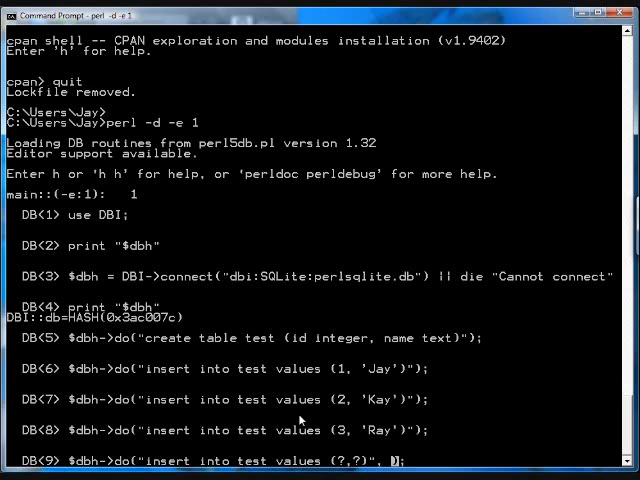
text(undef, 4,)
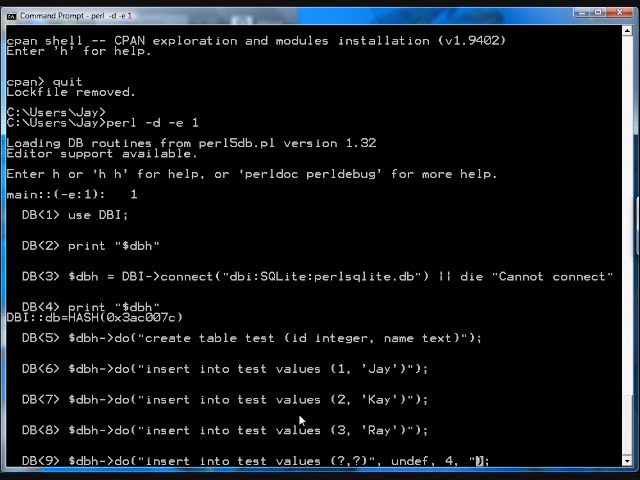
text(May')
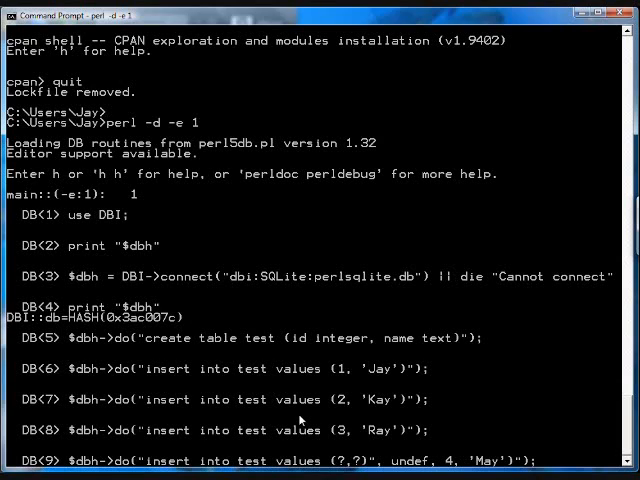
key(Return)
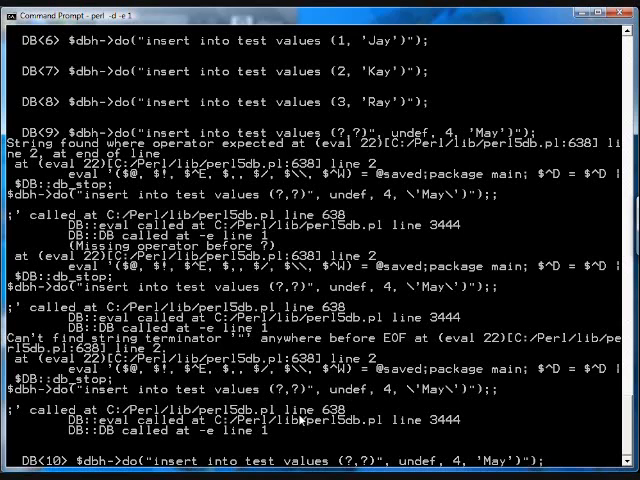
- Retype $dbh->do("insert into test values(?,?)", undef, 1, 'May'); with correct quotes and run it
key(BackSpace)
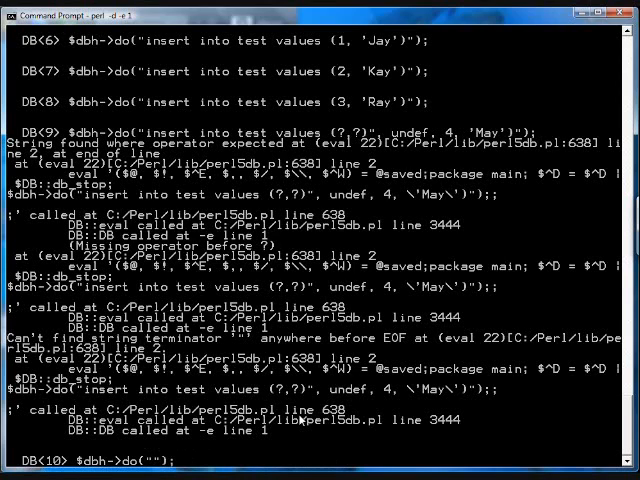
text(insert into)
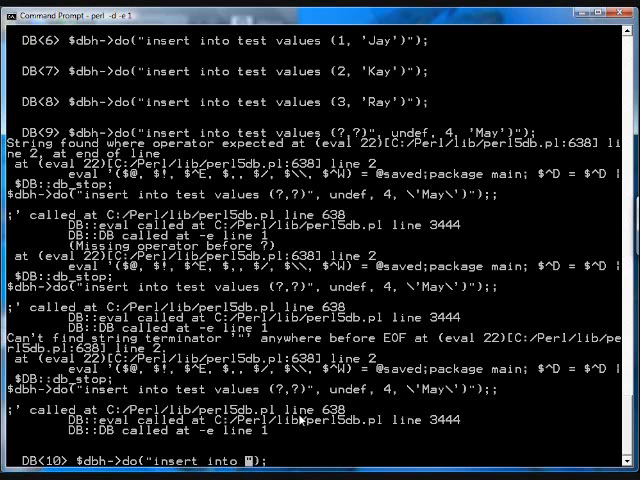
text(test values(?,?)
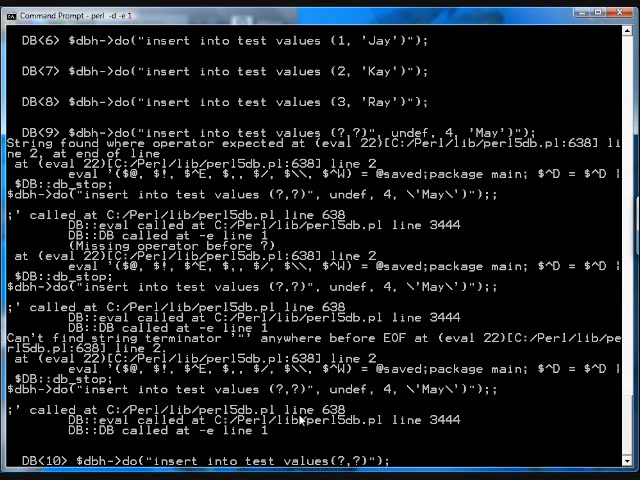
text(, undeff)
text($newid -)
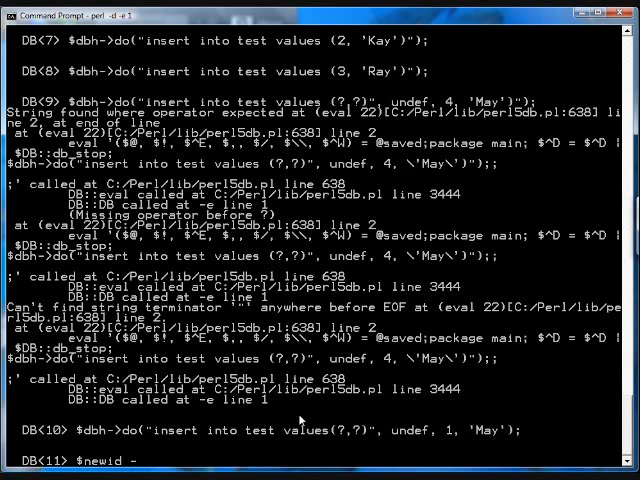
- Set $newid = 5 and $newname = "Shay", then print them to show 5 Shay
text(5;)
text($newname="Shay";)
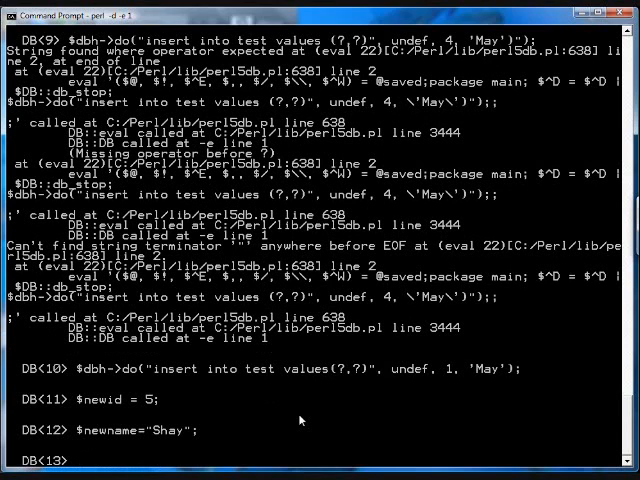
text(print)
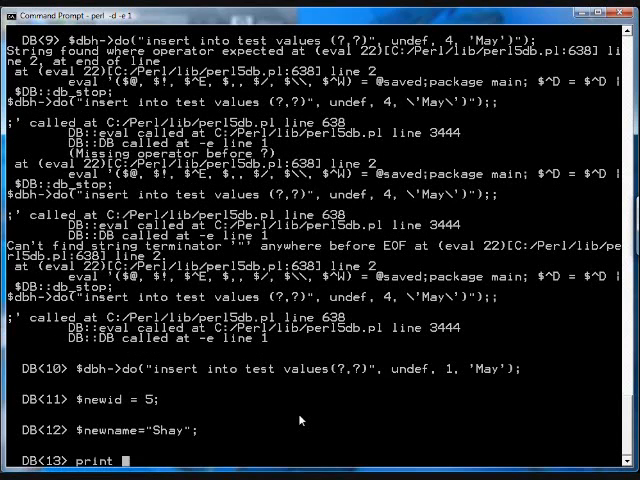
text("$newid $newname";)
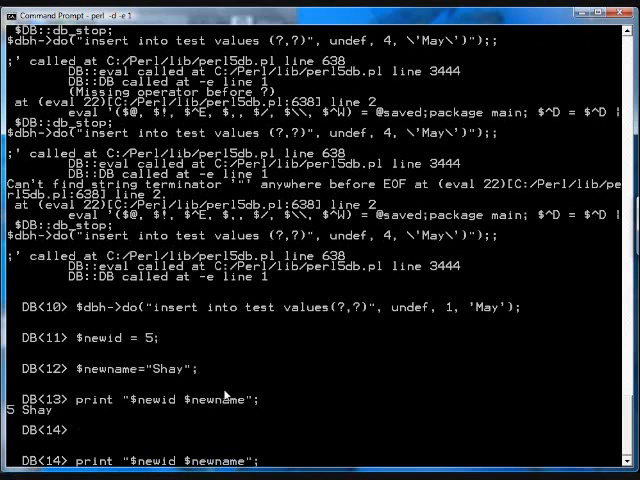
- Replace the recalled print with a $dbh->do placeholder insert into test, typed up to undef
text($dbh->do("insert into test values(?,?)", undef, 1, 'May');)
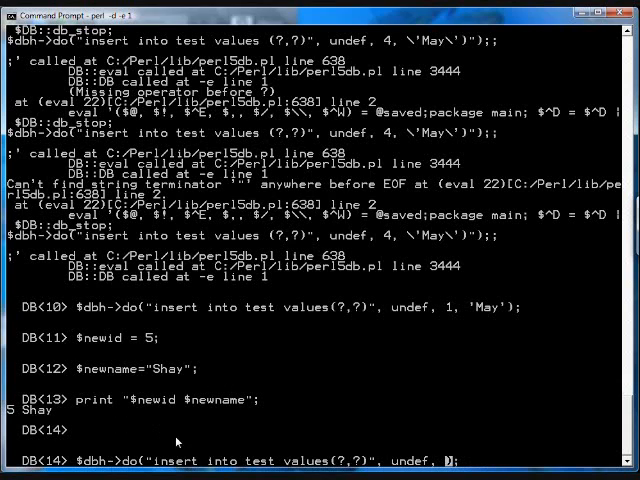
mouse_move(355, 465)
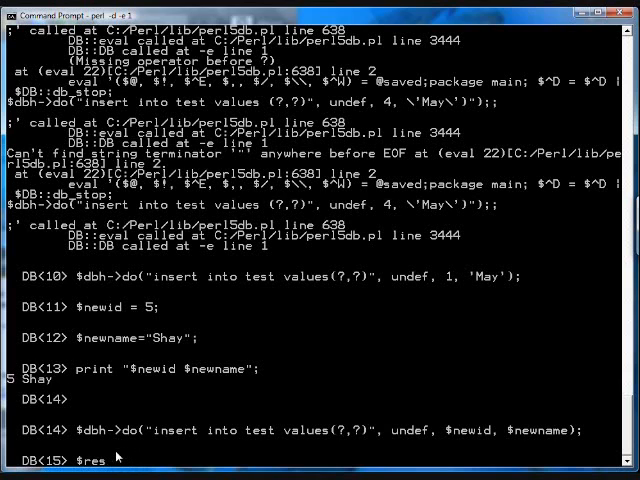
- Fetch all rows of test into $res with $dbh->selectall_arrayref(q(select * from test))
text($dh)
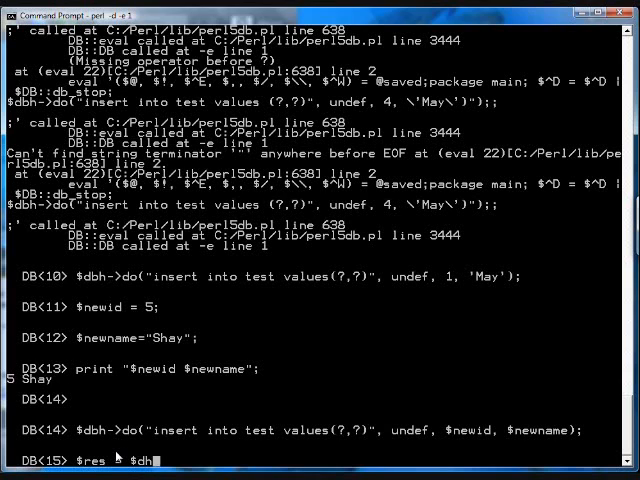
text(dbh->)
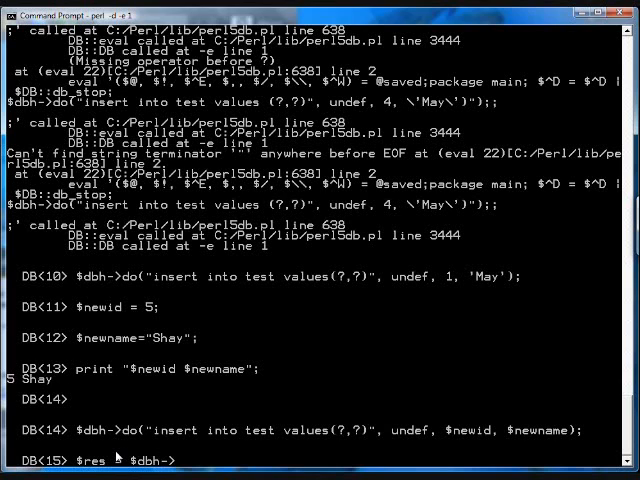
text(selectall_arrayref(q()
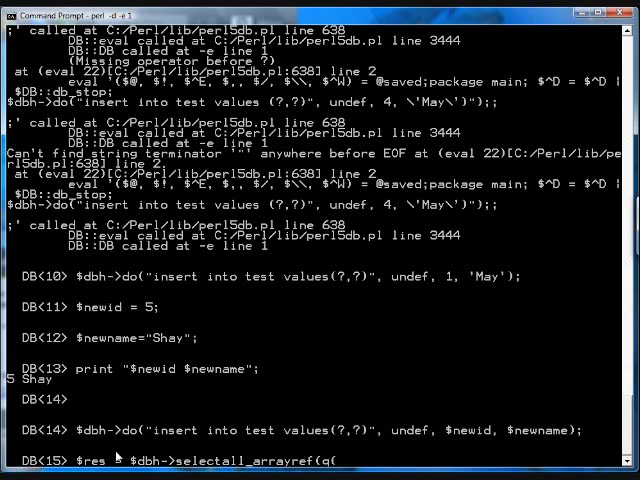
text(select * from test));)
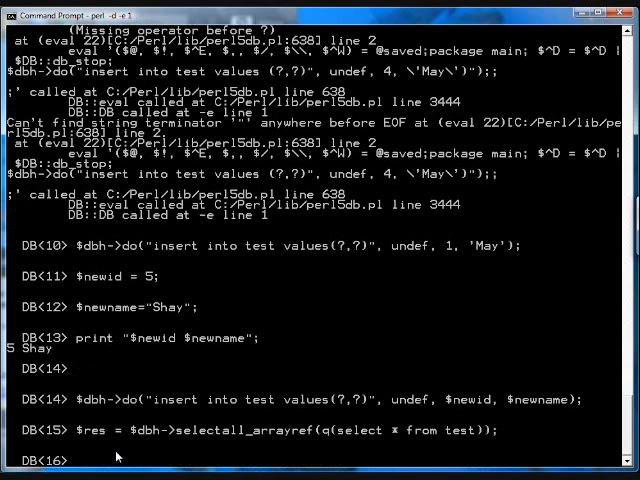
- Print "$res" to show the ARRAY reference of the fetched rows
text(print)
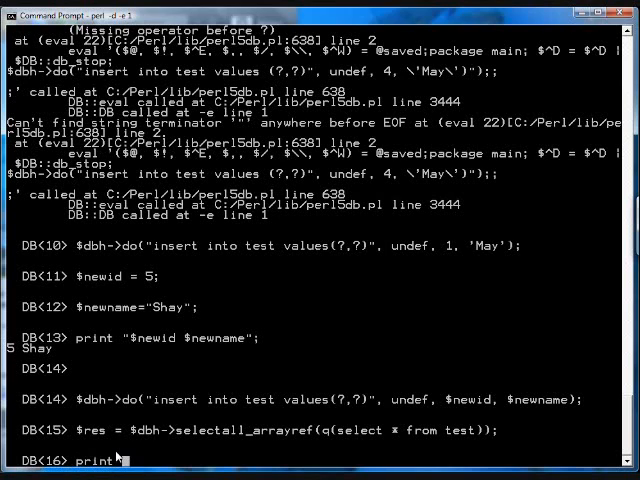
text($res)
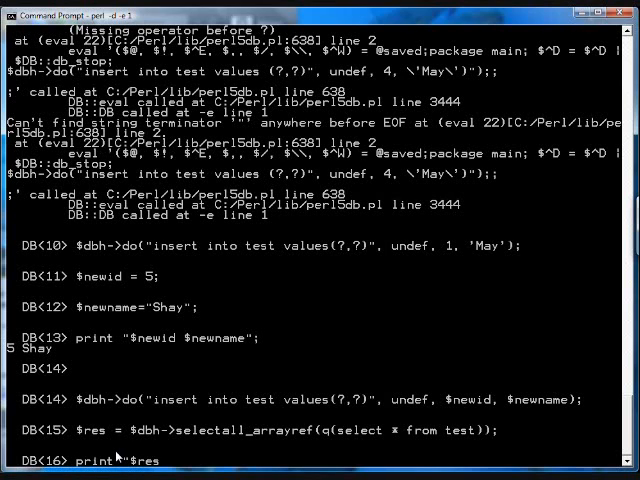
key(Return)
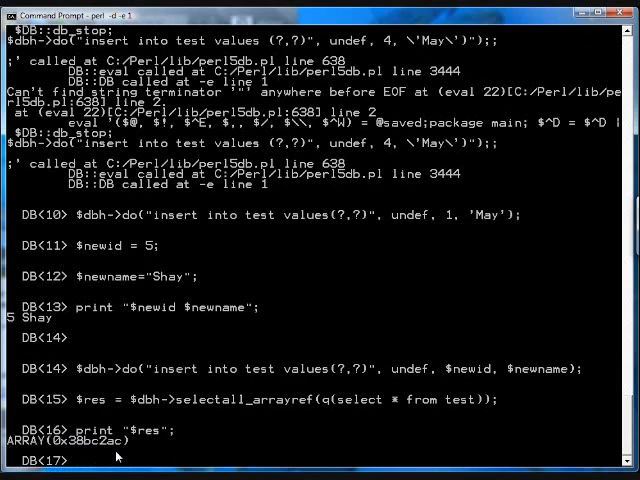